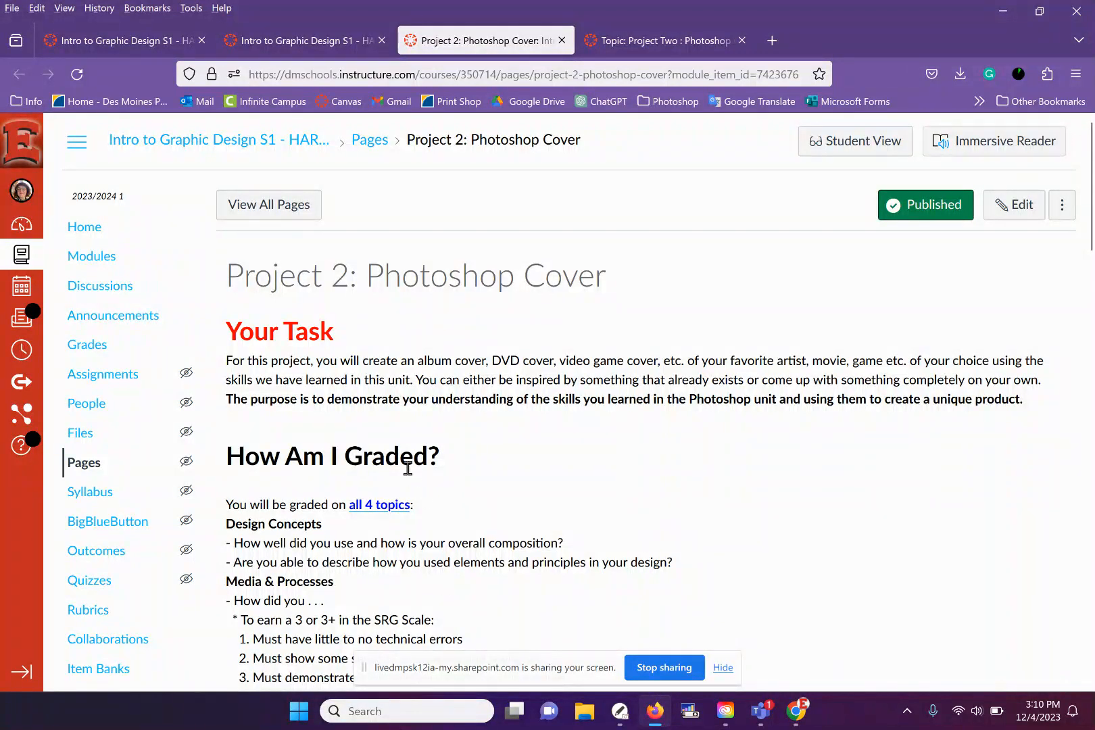
mouse_move(469, 329)
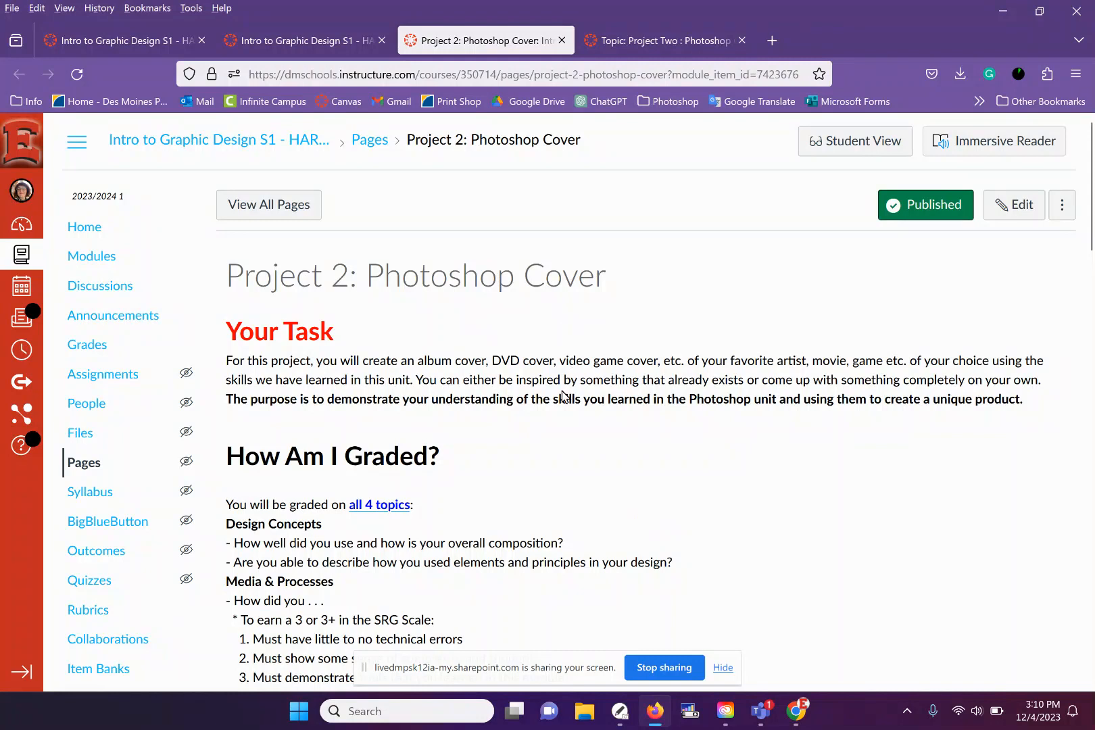
mouse_move(437, 415)
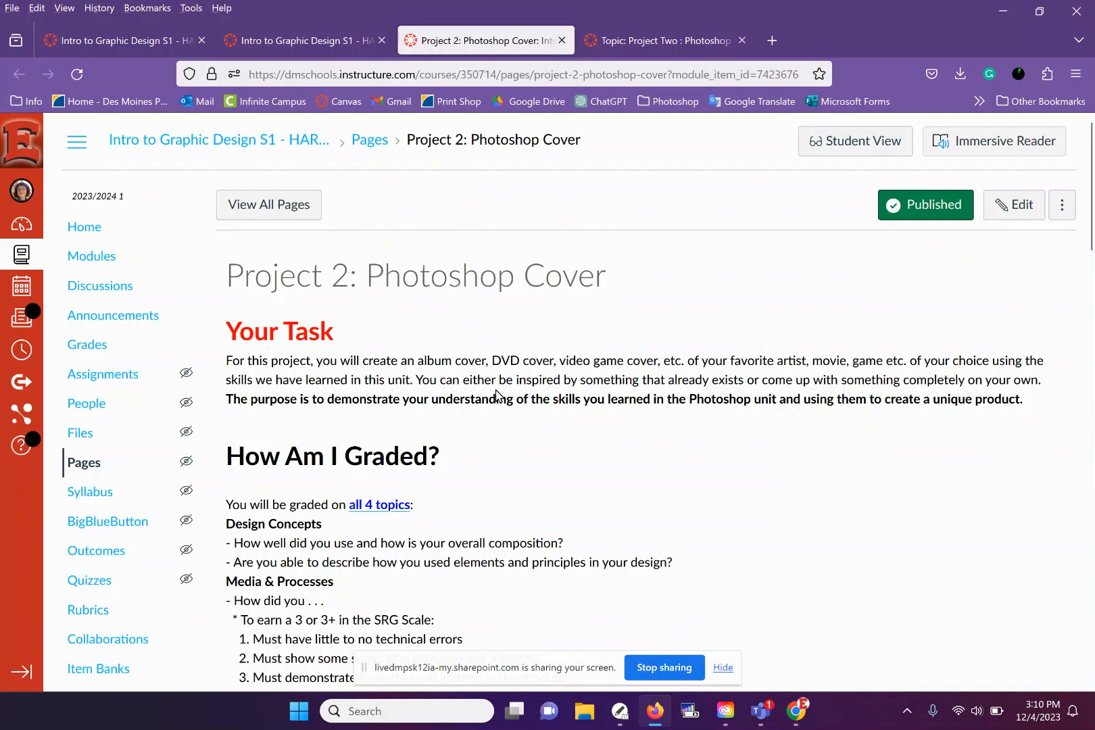
mouse_move(557, 397)
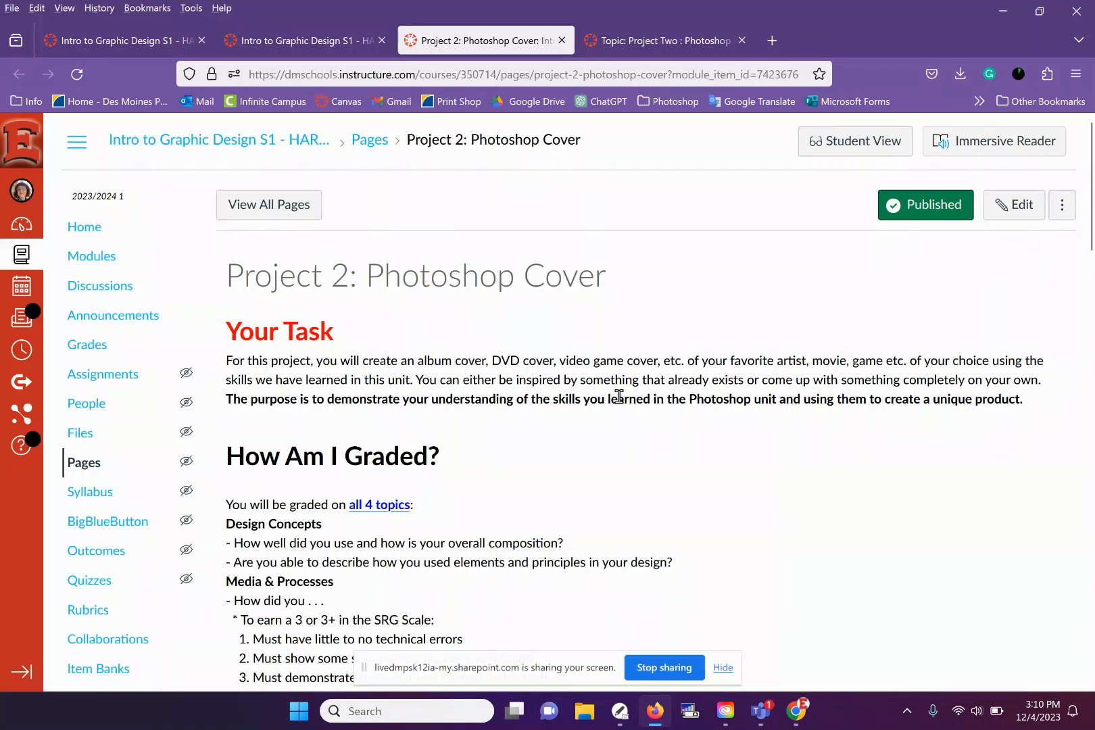
mouse_move(677, 399)
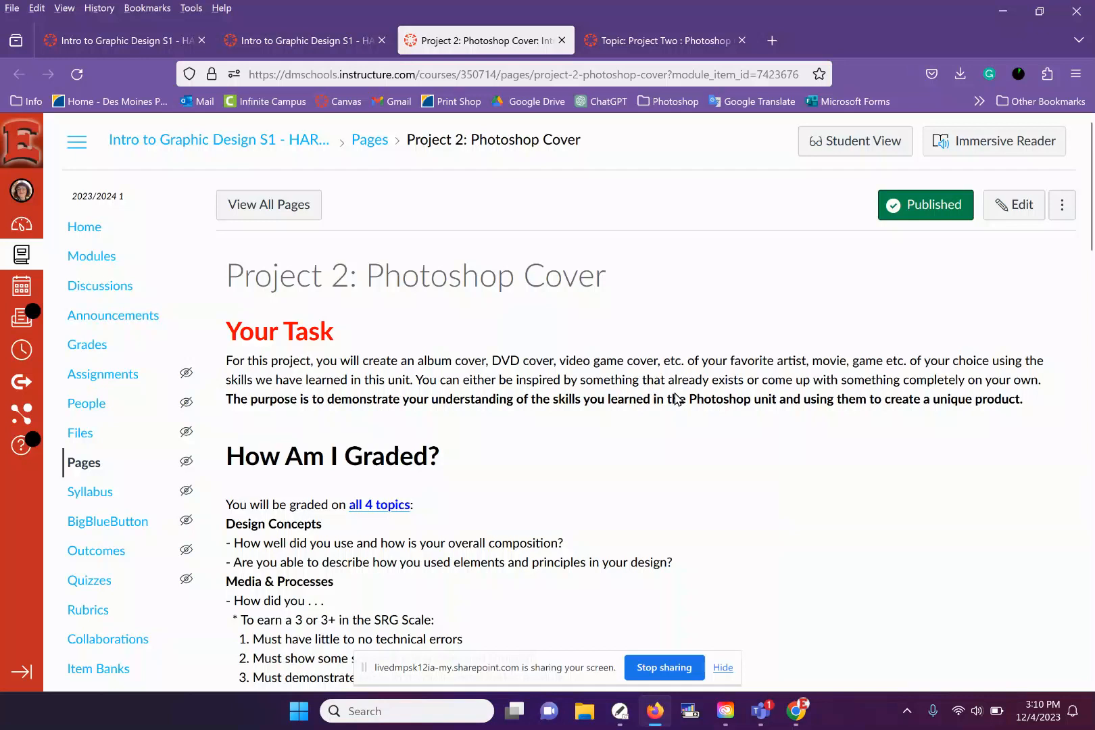
mouse_move(869, 415)
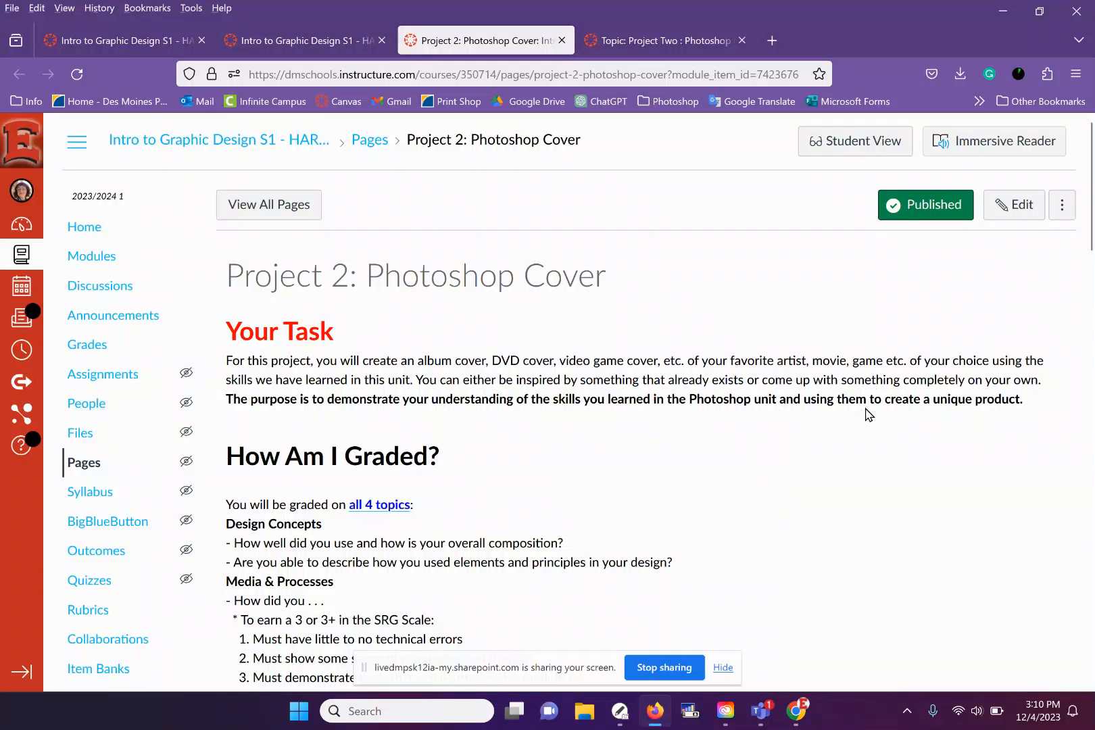
mouse_move(834, 440)
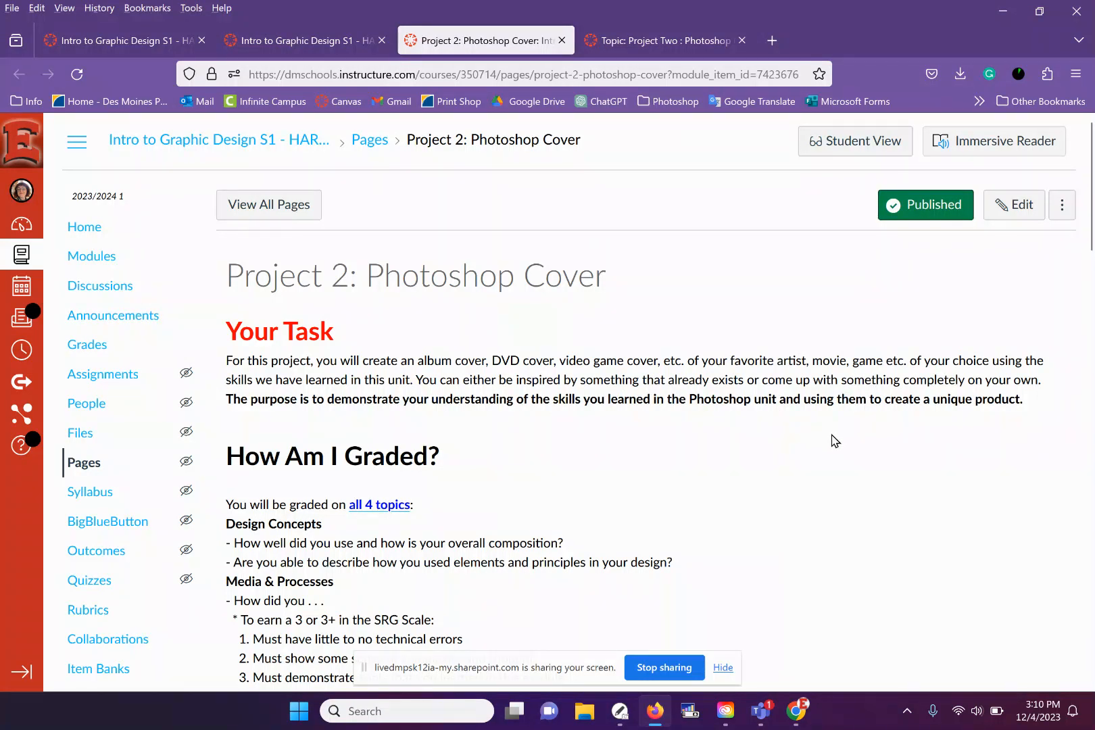
mouse_move(831, 440)
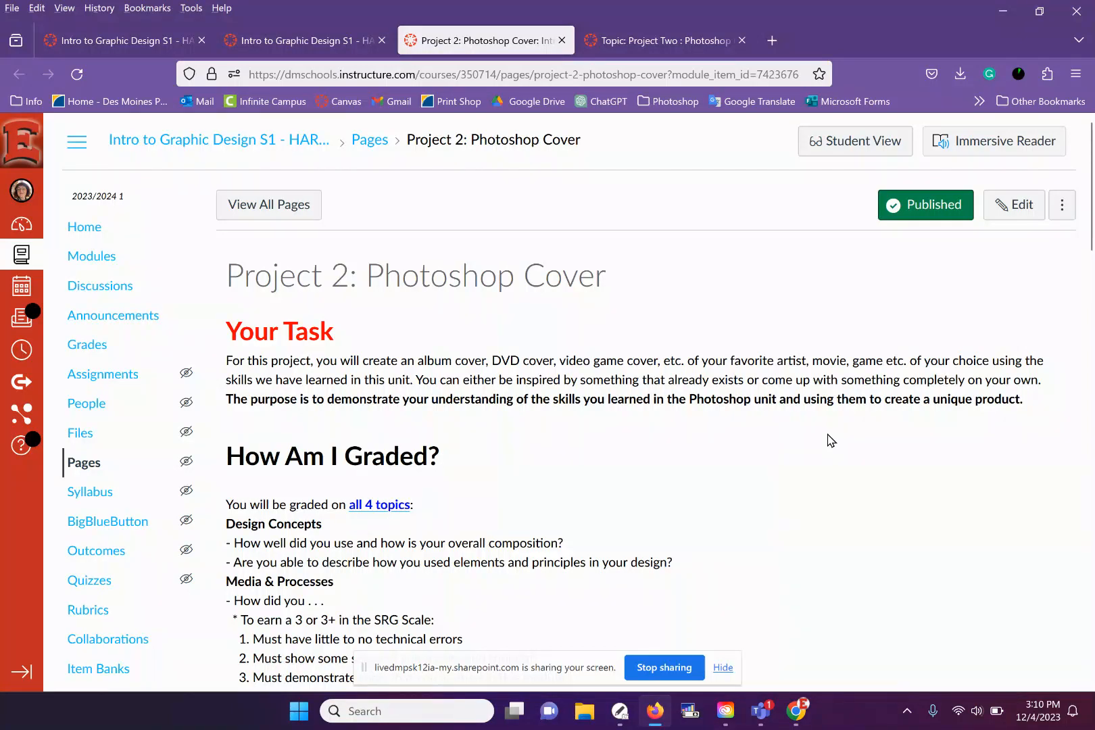
mouse_move(415, 491)
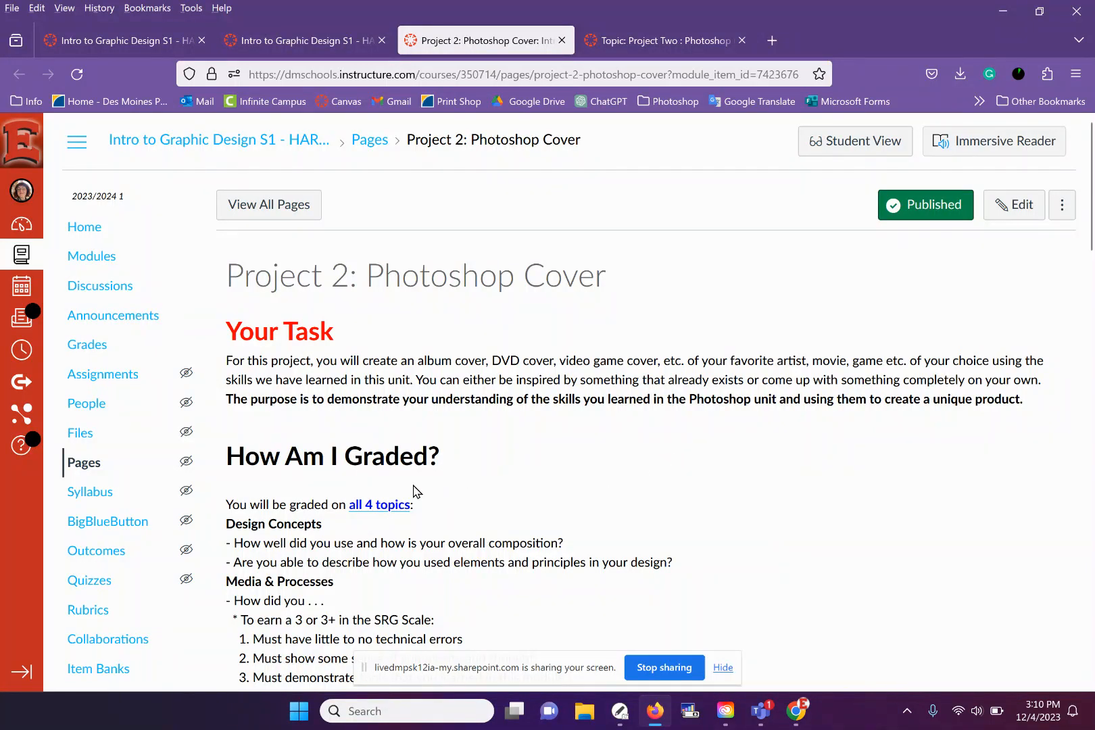
Scroll past the grading criteria to the Student Examples heading and the Daft Punk cover graded 3.5.
scroll("down", 3)
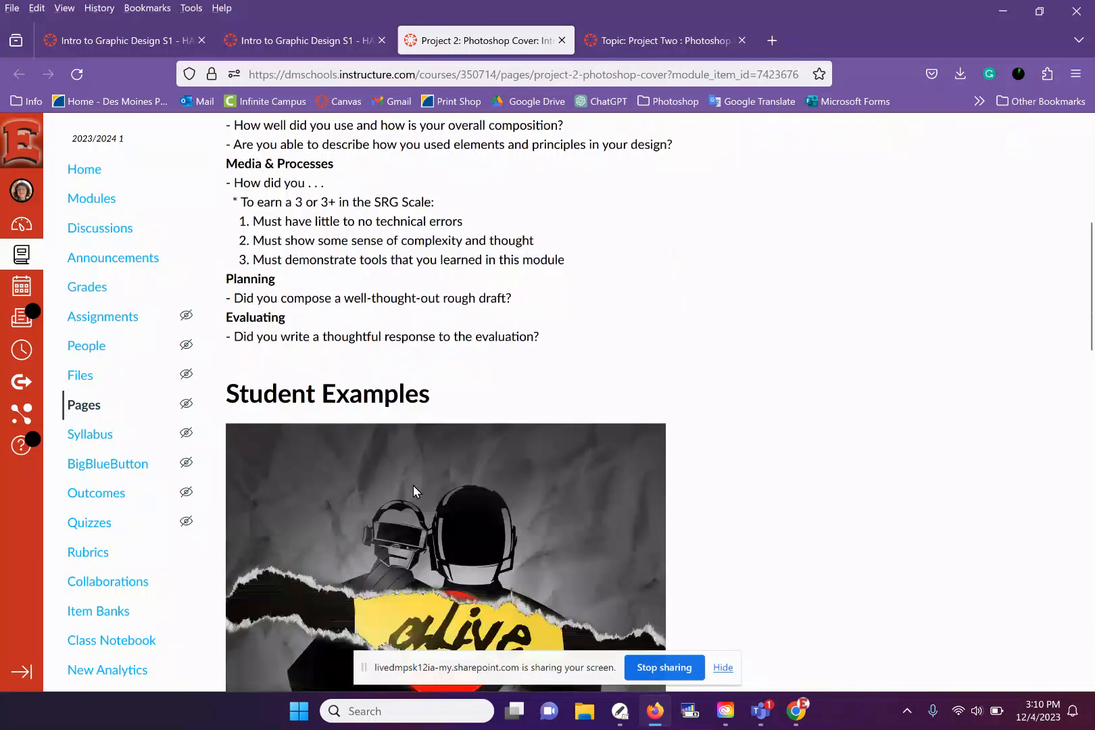
scroll("down", 3)
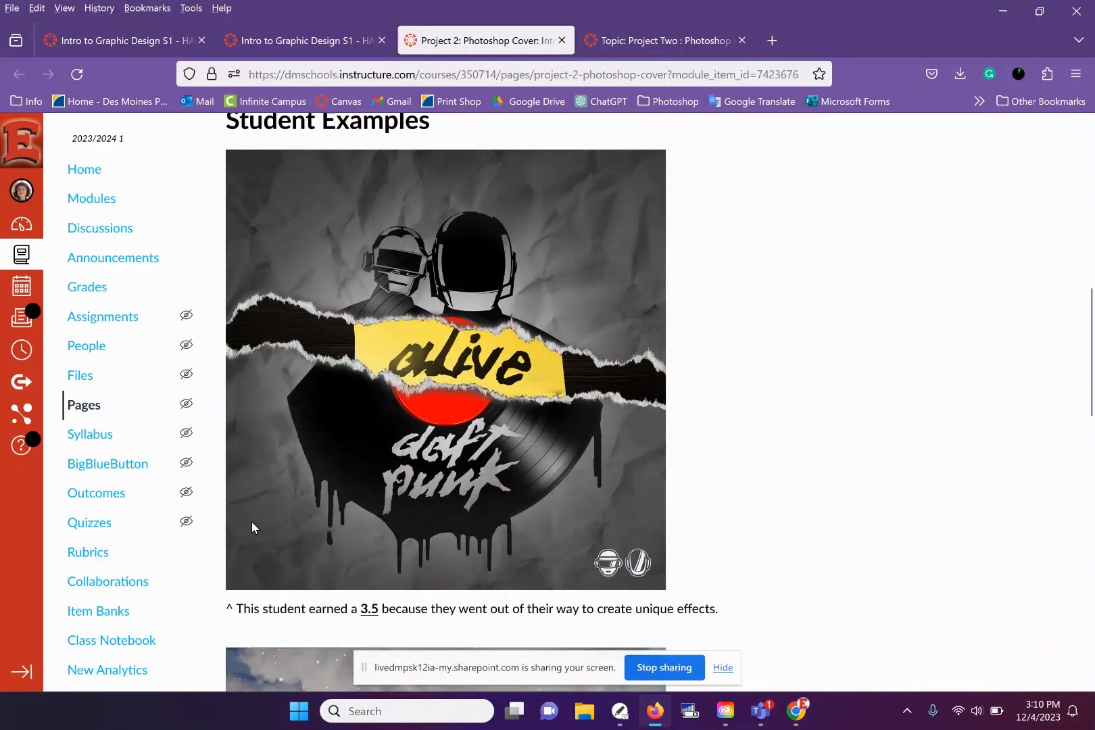
left_click(722, 667)
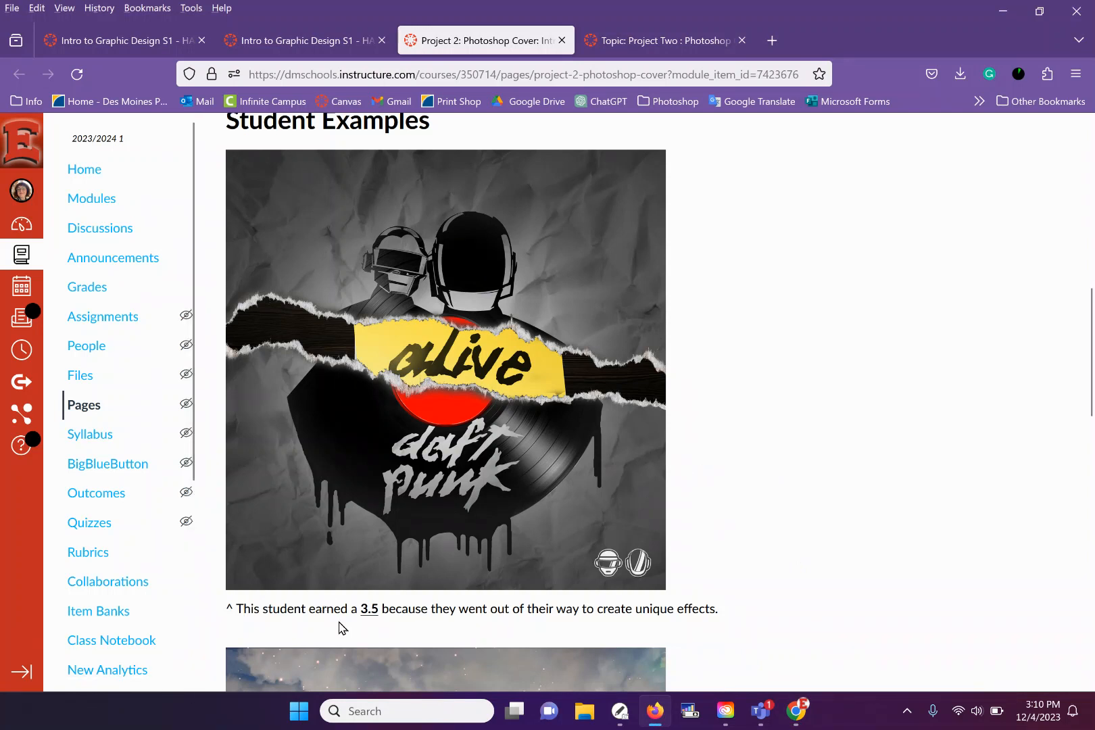
mouse_move(556, 631)
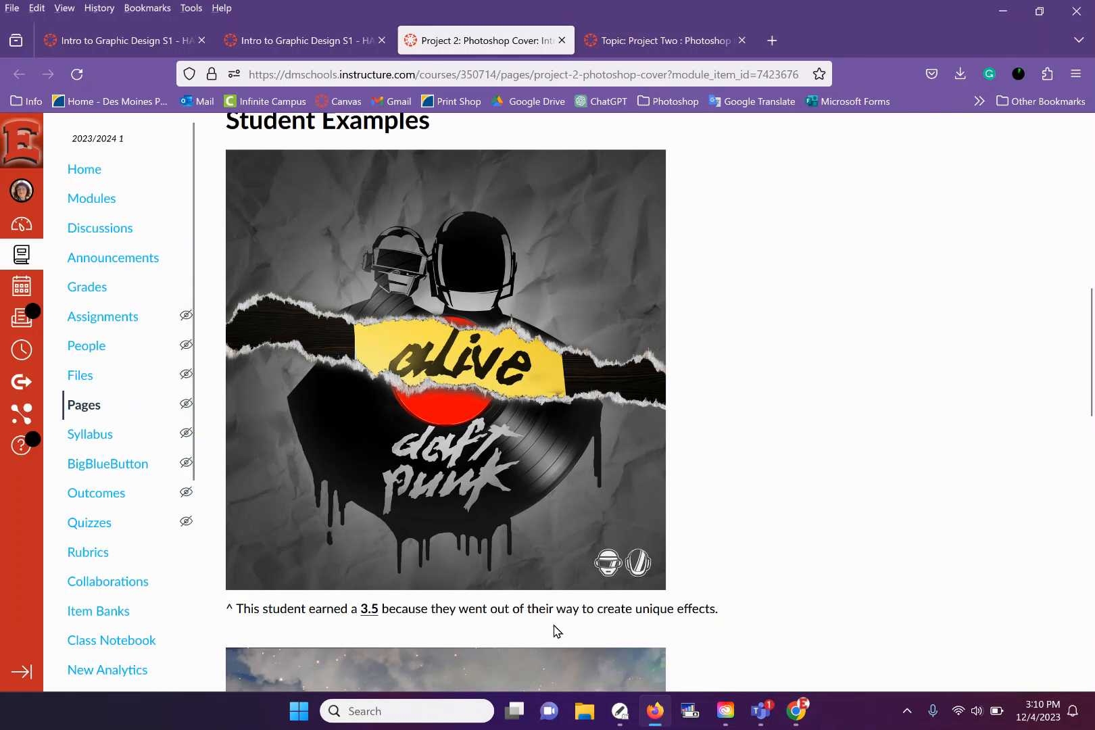
mouse_move(746, 642)
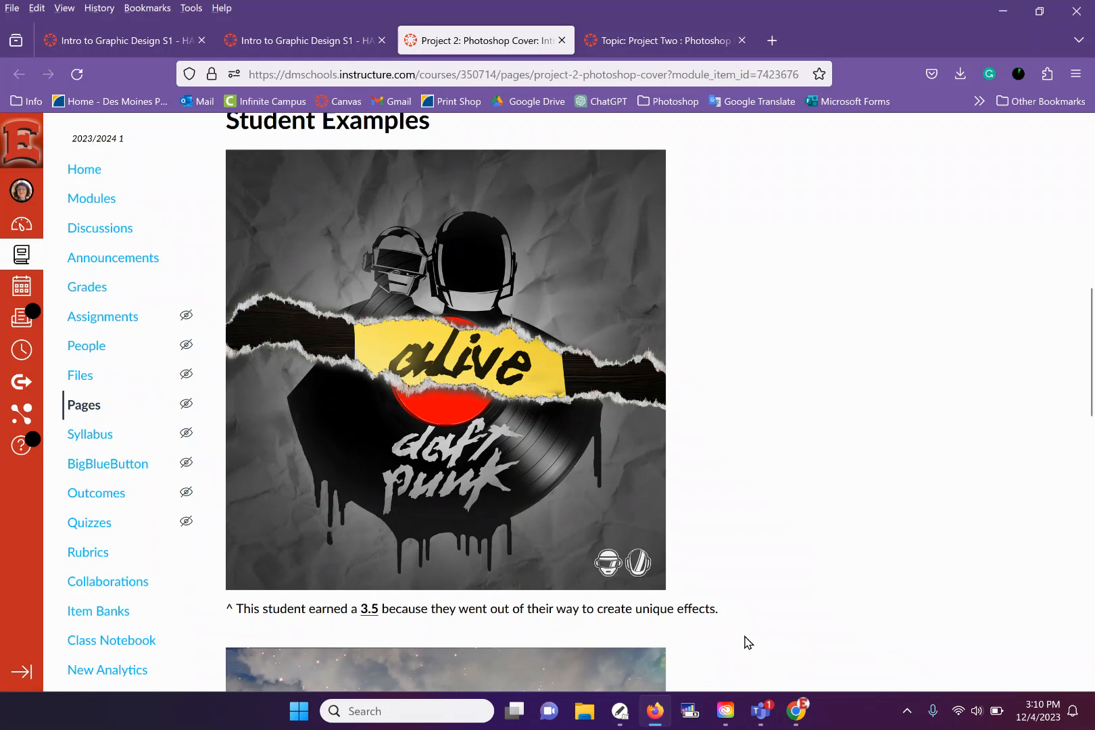
mouse_move(474, 156)
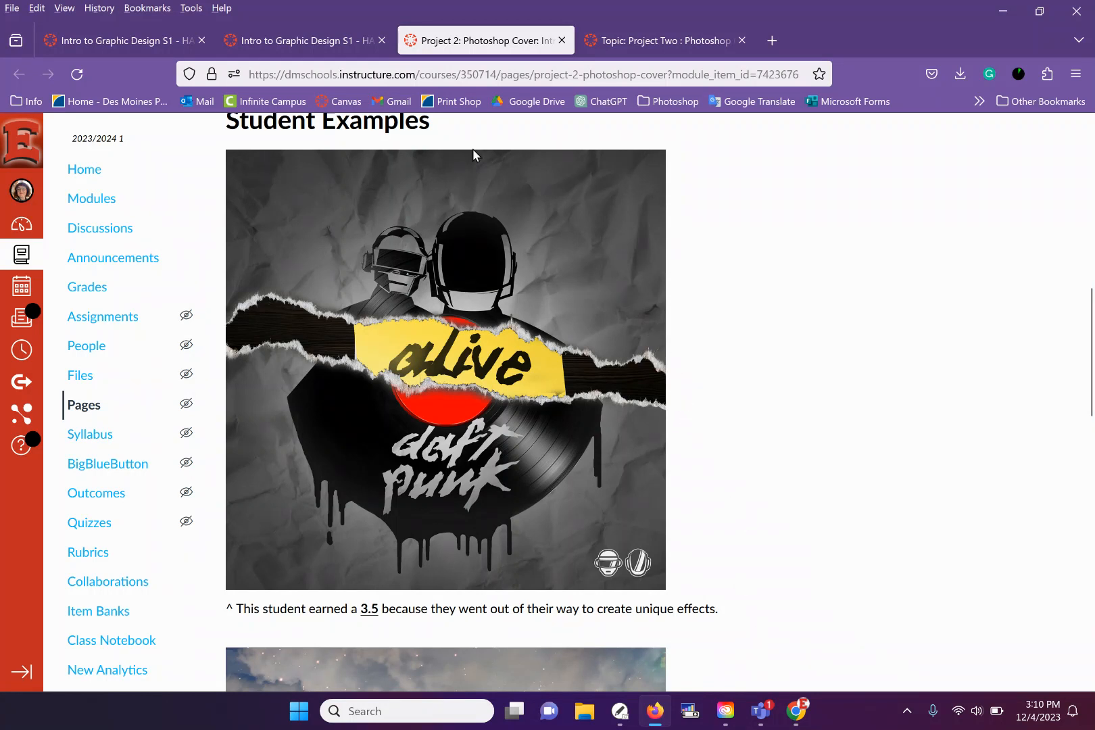
mouse_move(604, 486)
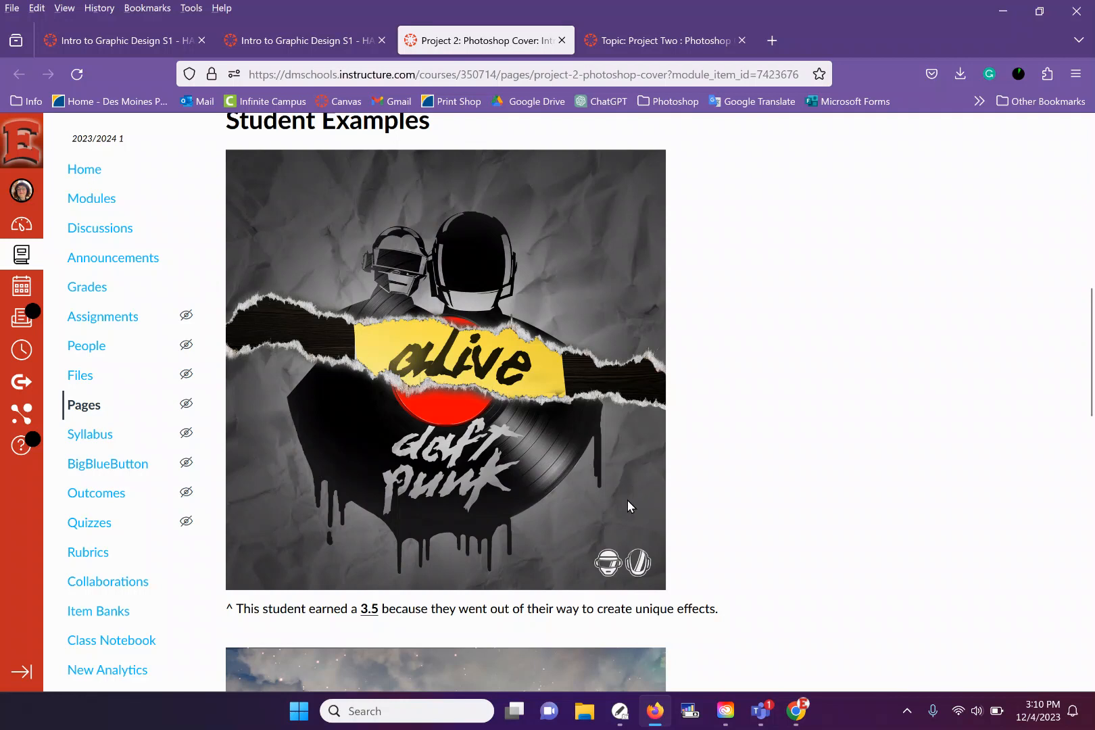
mouse_move(643, 455)
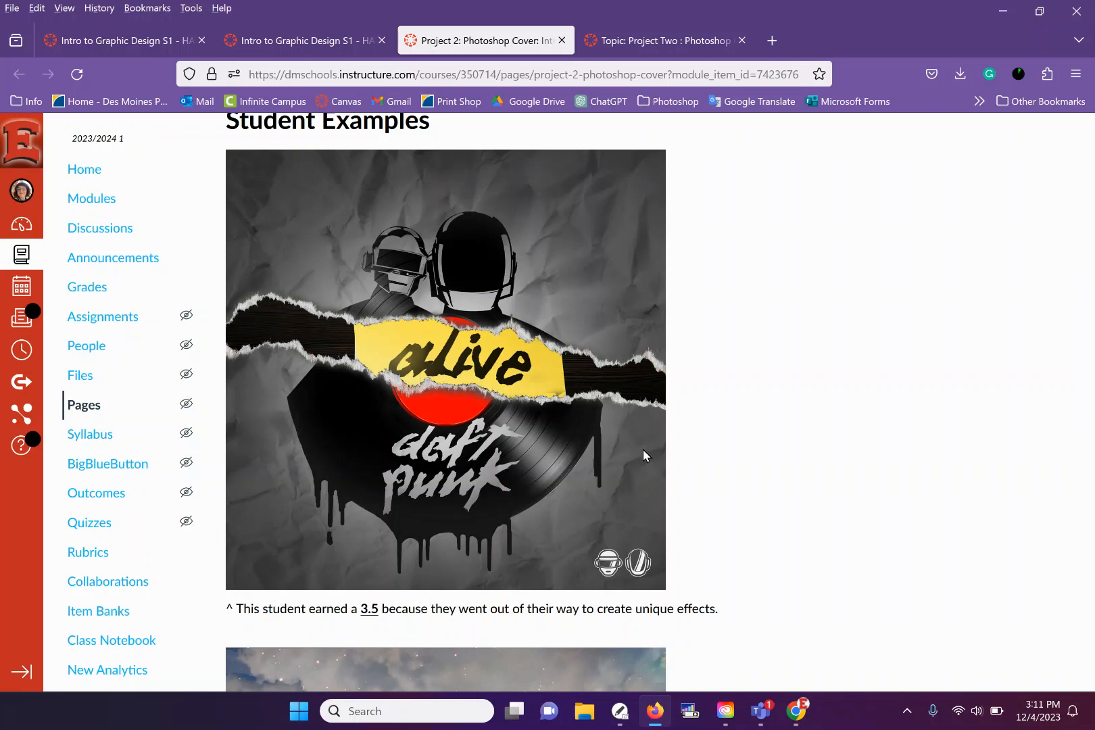
mouse_move(241, 463)
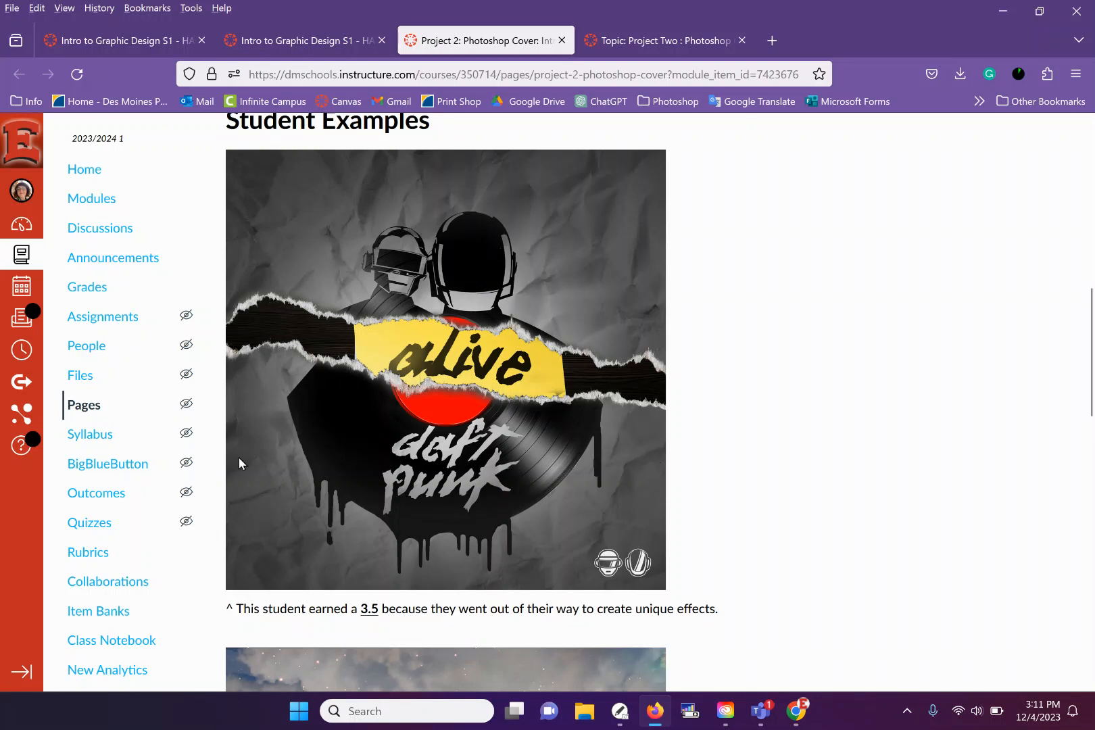
scroll("down", 3)
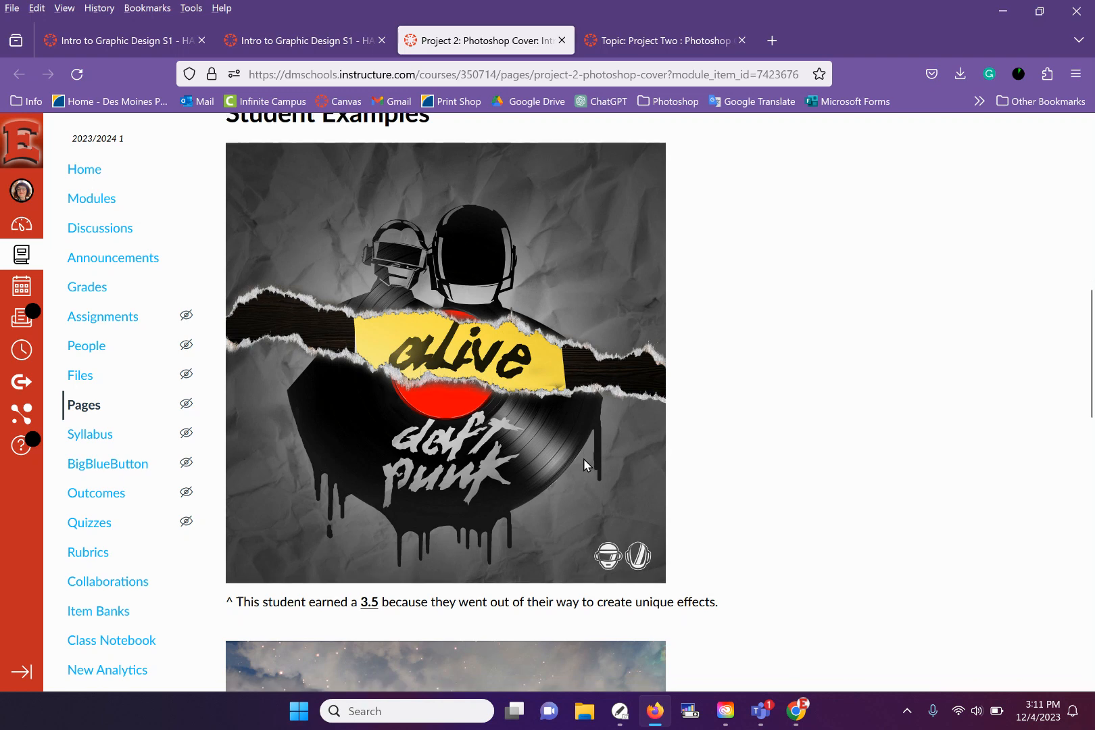
Scroll through the galaxy-and-clouds cover graded 3 for blending with a clipping mask.
scroll("down", 3)
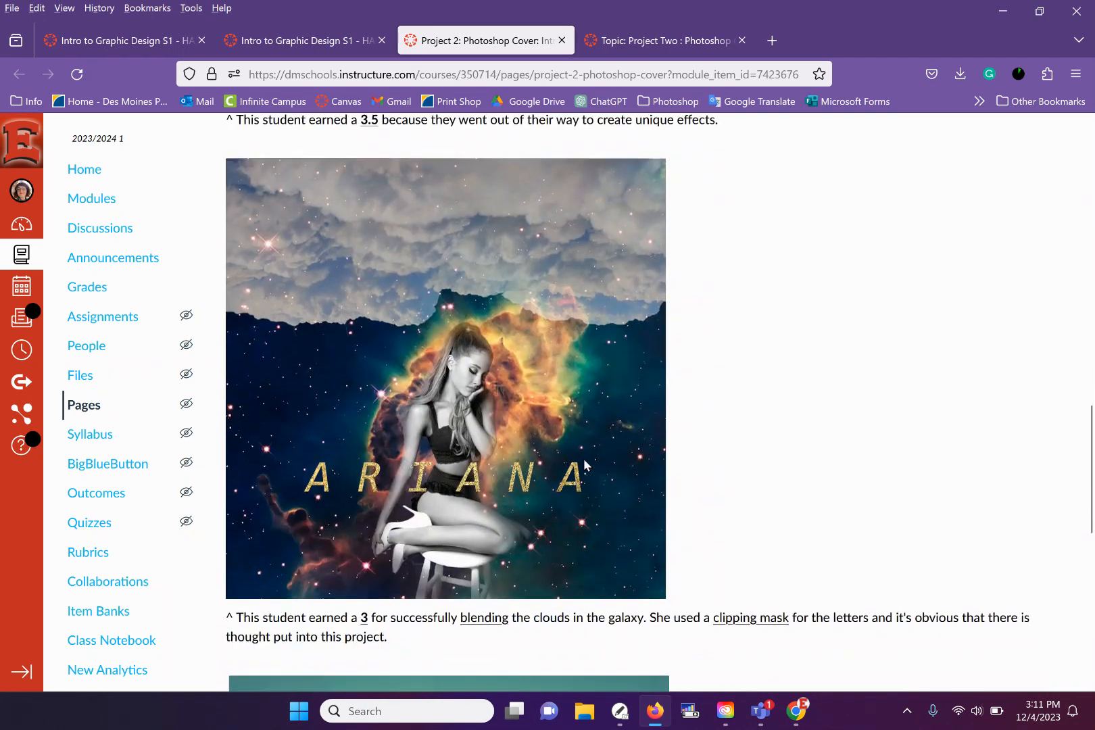
scroll("down", 3)
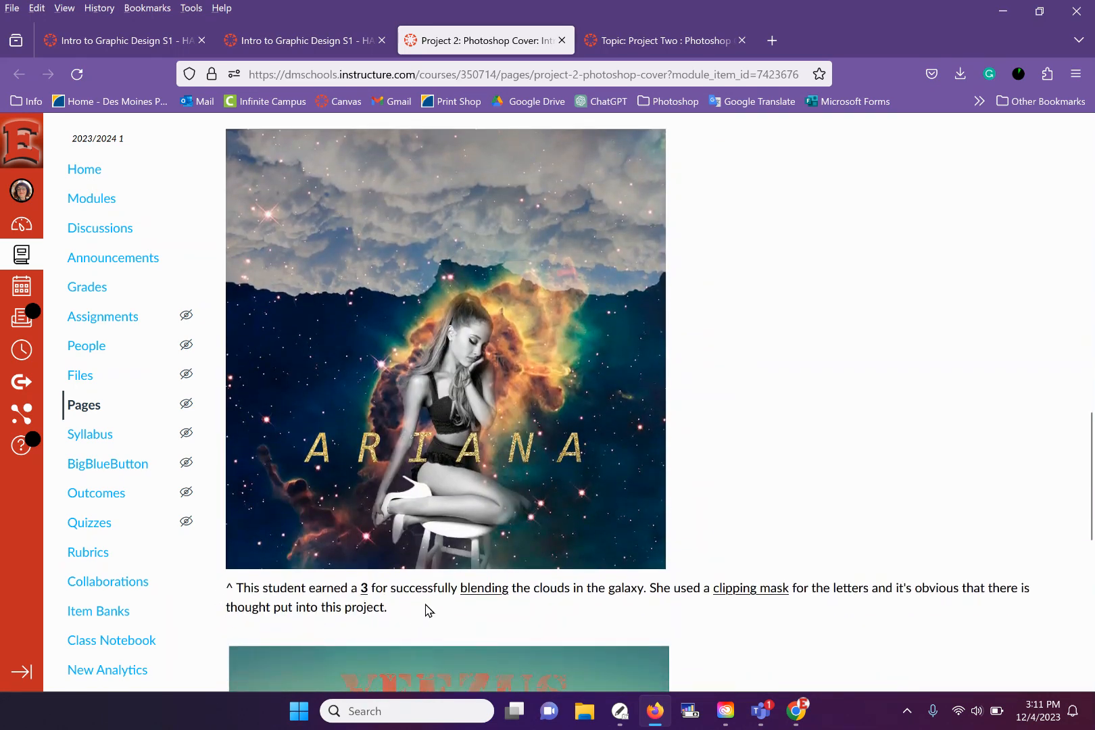
mouse_move(592, 620)
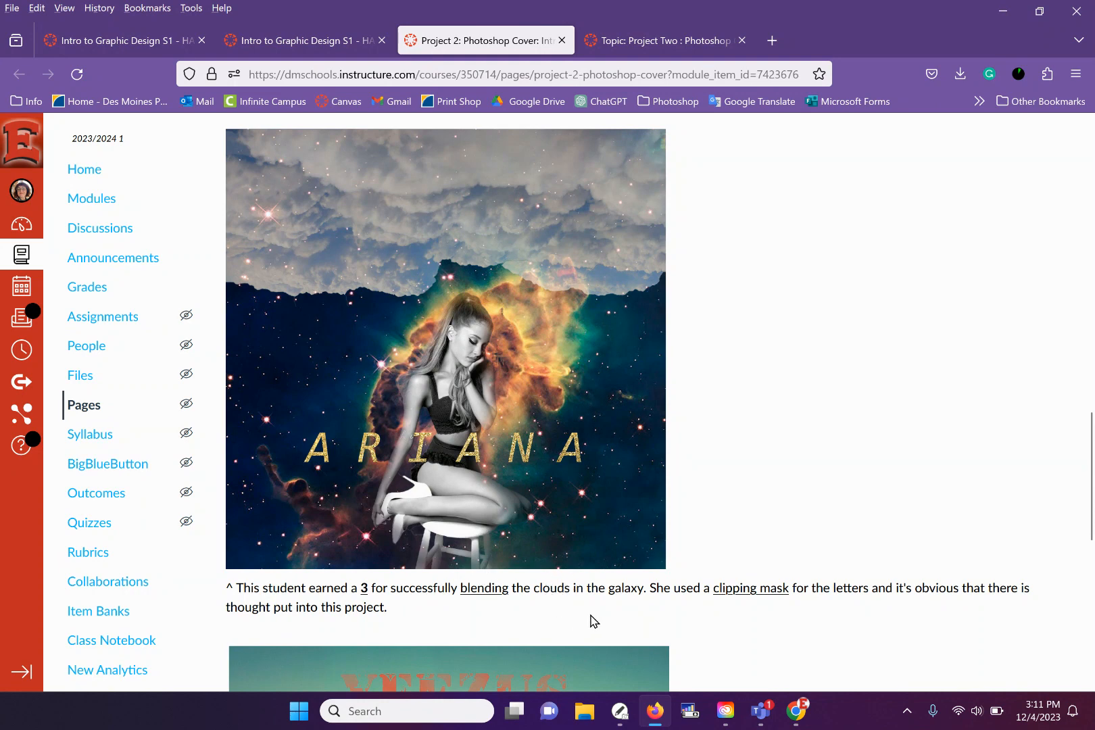
mouse_move(640, 610)
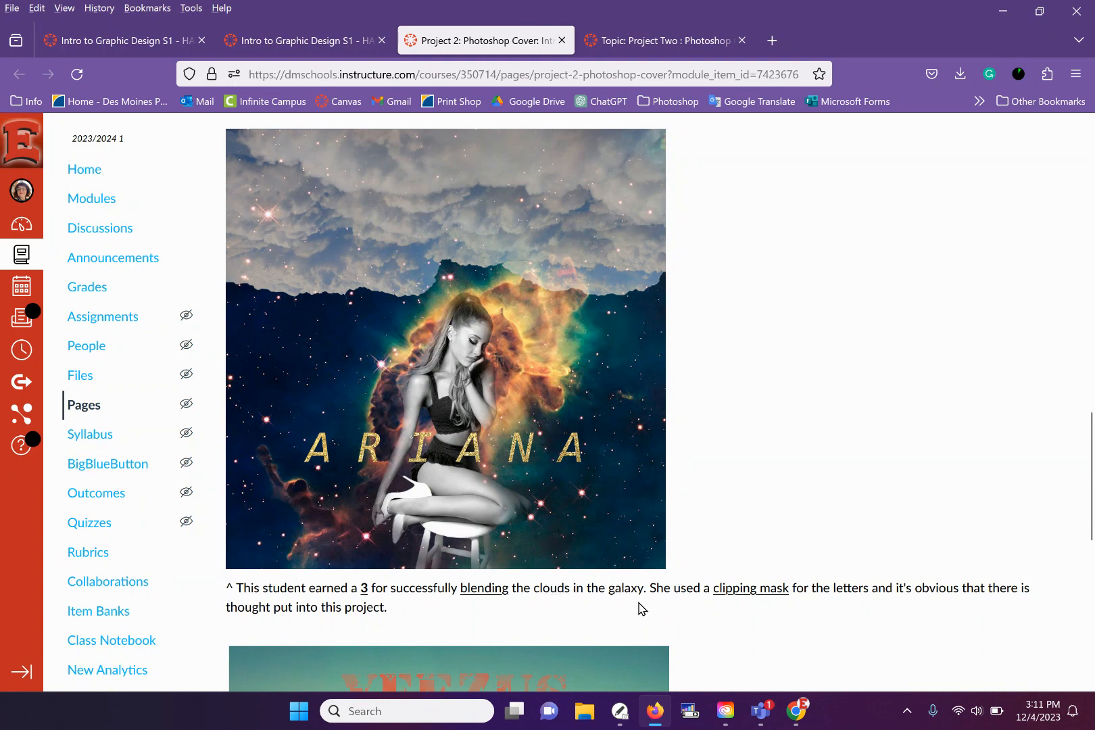
mouse_move(553, 546)
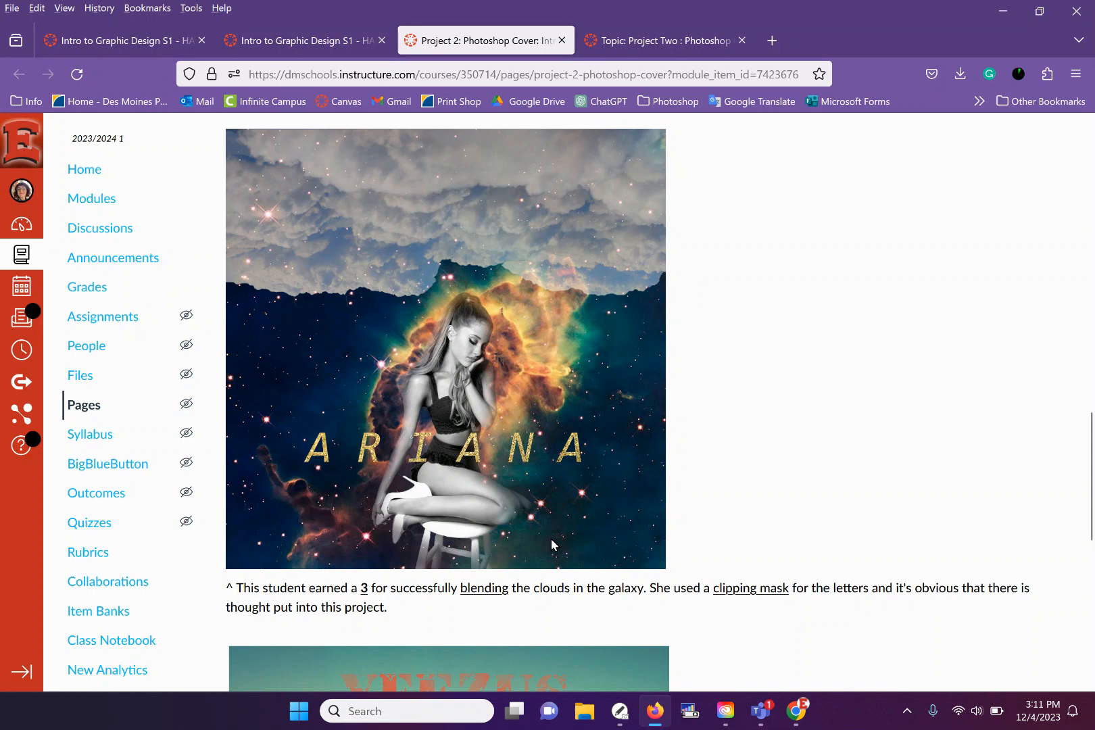
mouse_move(688, 615)
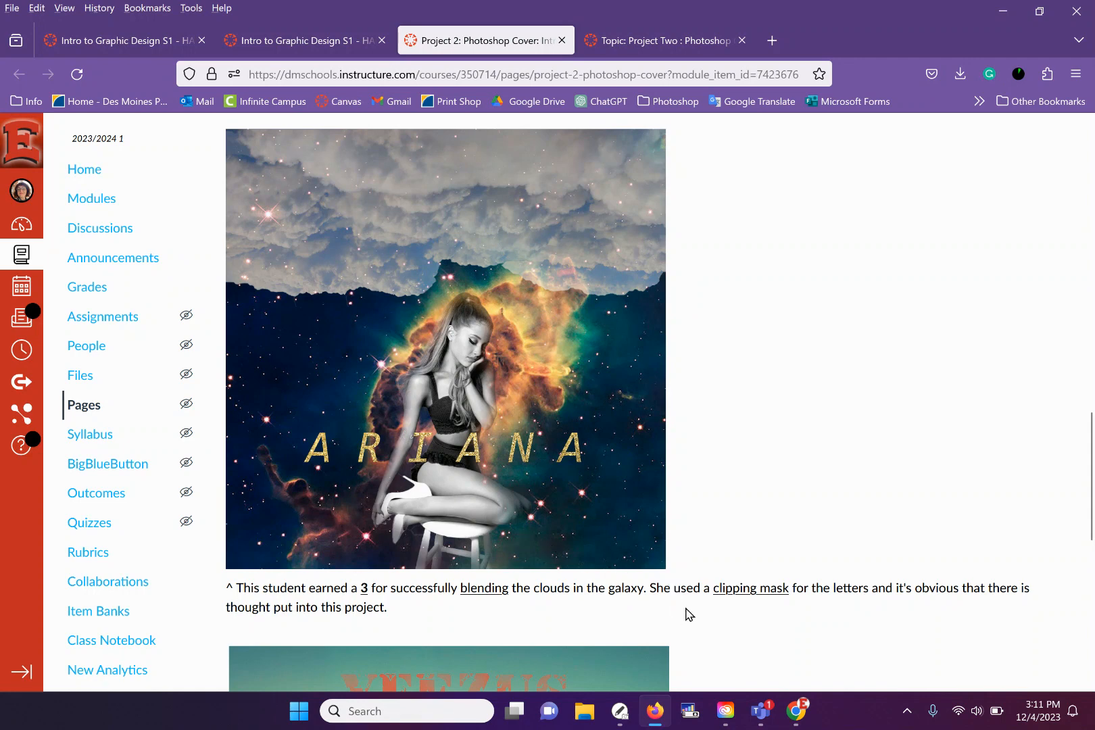
mouse_move(723, 626)
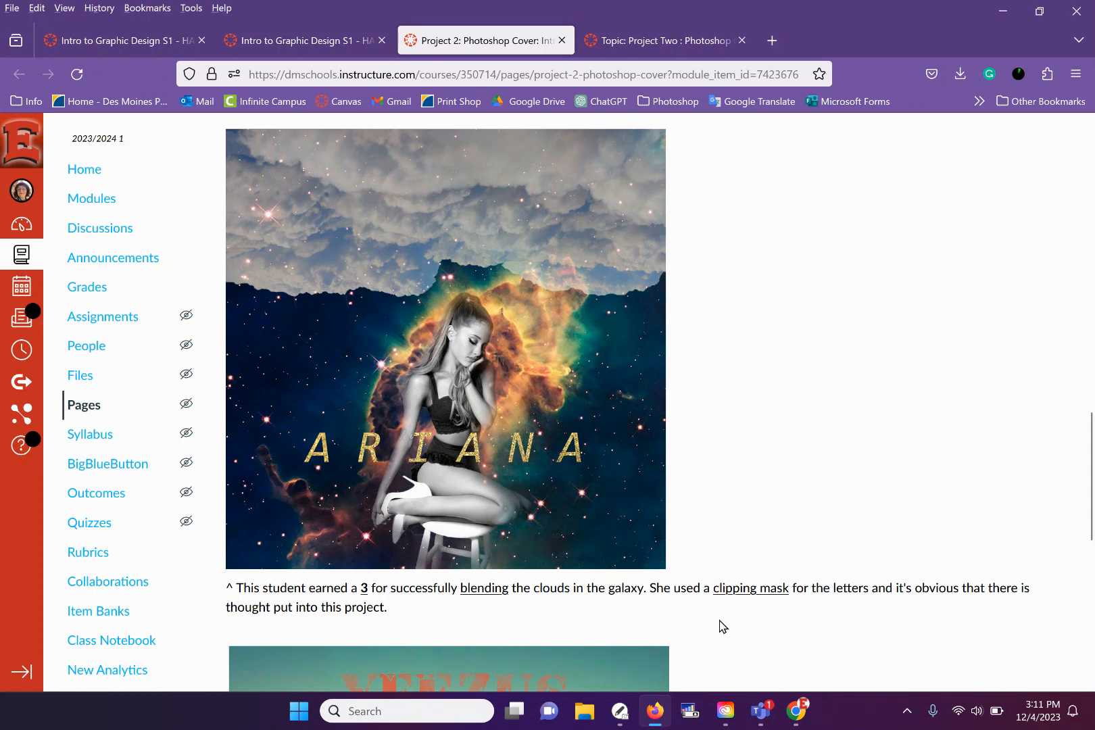
mouse_move(992, 616)
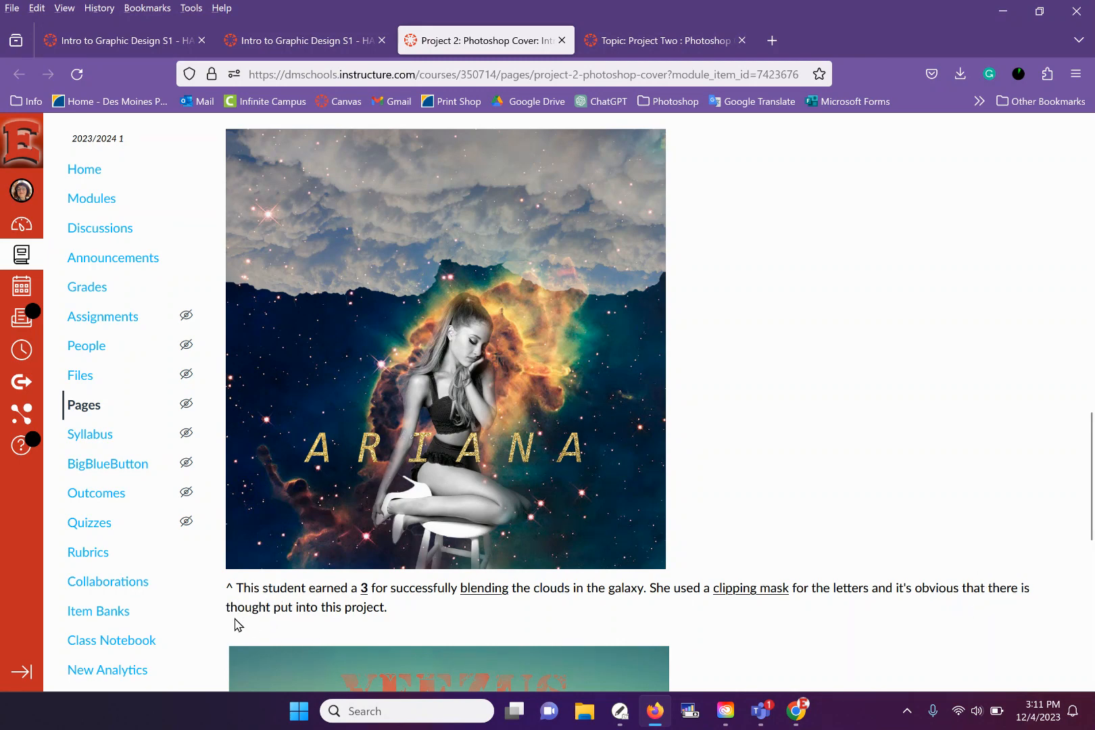
mouse_move(420, 472)
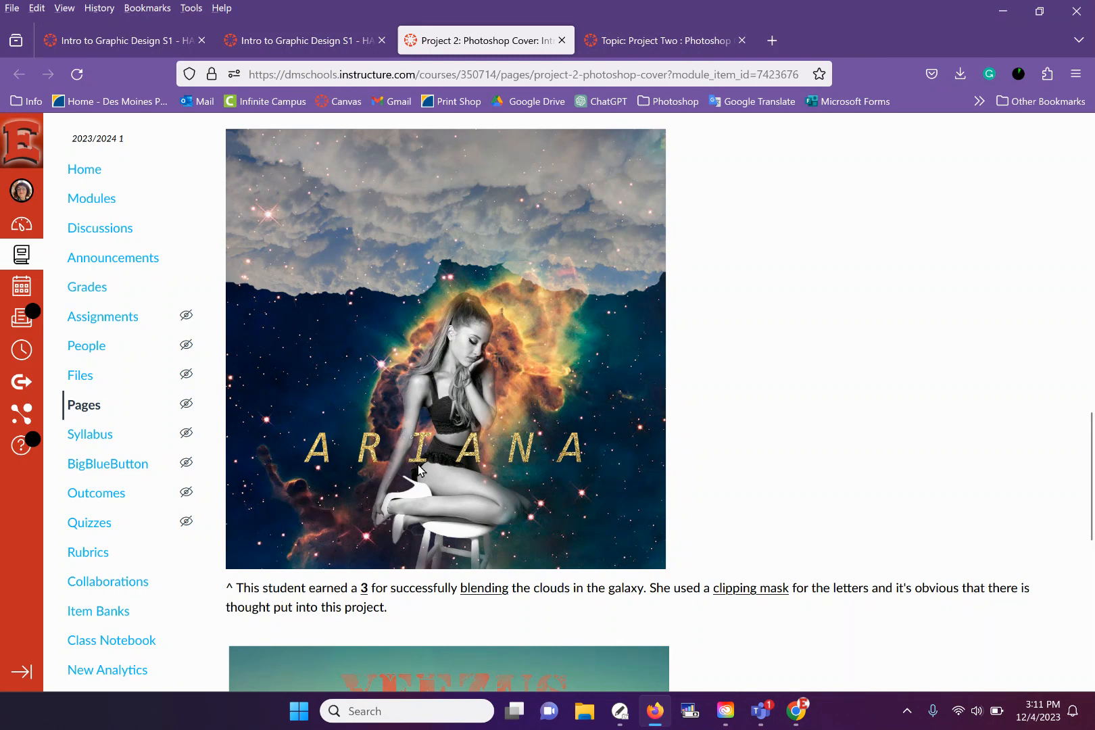
mouse_move(743, 417)
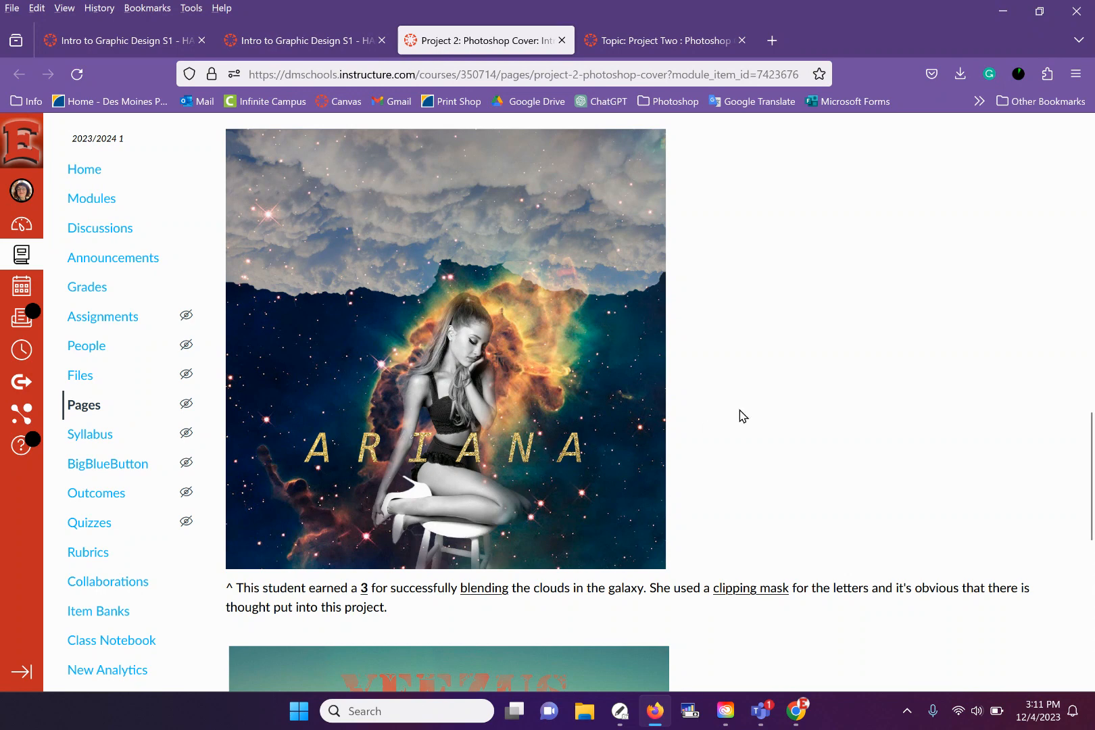
mouse_move(810, 496)
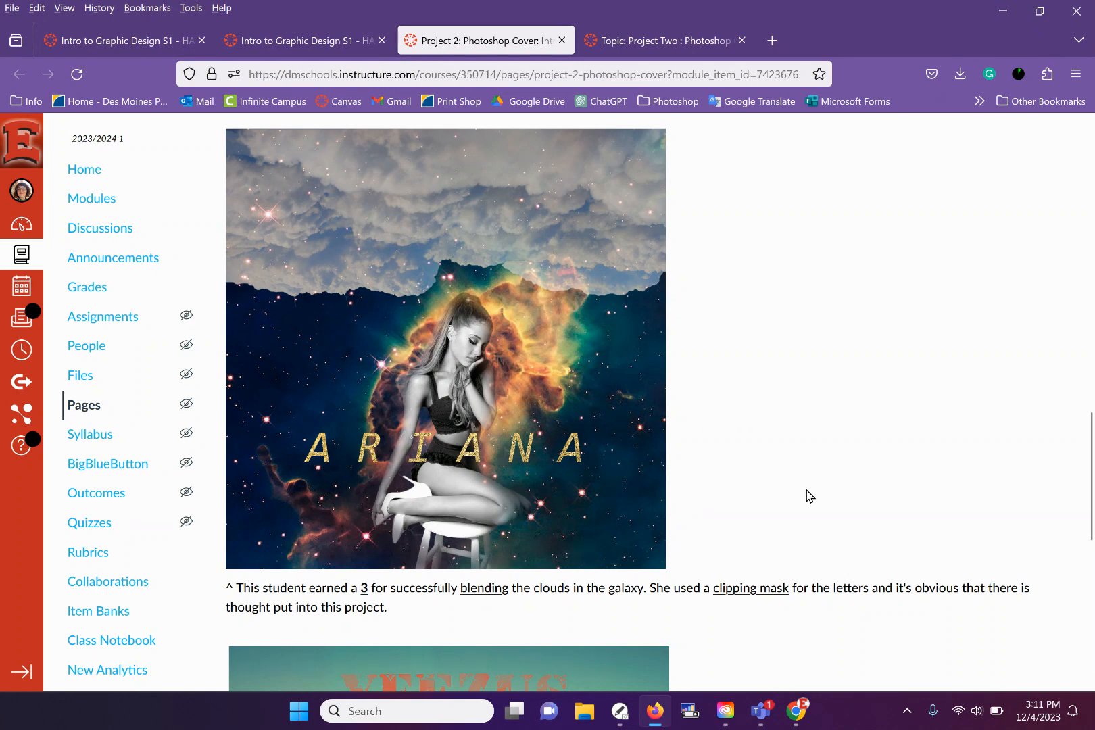
scroll("down", 3)
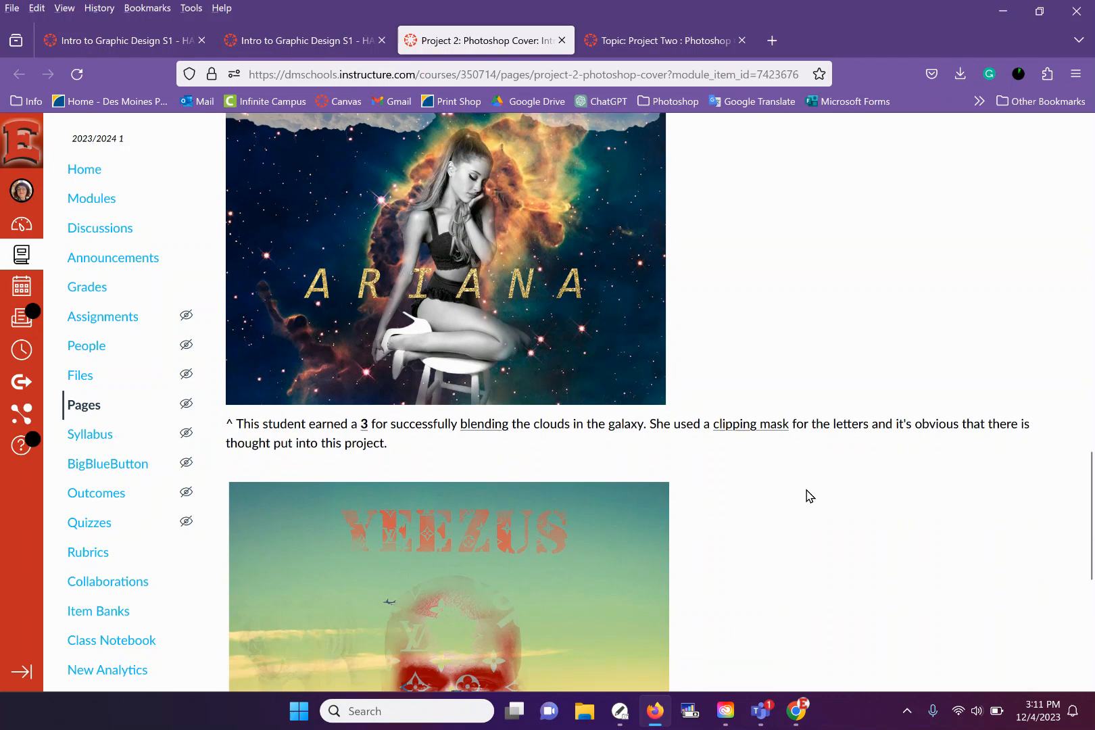
Scroll to the YEEZUS city-skyline cover graded 2.5 and the submit-rough-draft prompt.
scroll("down", 3)
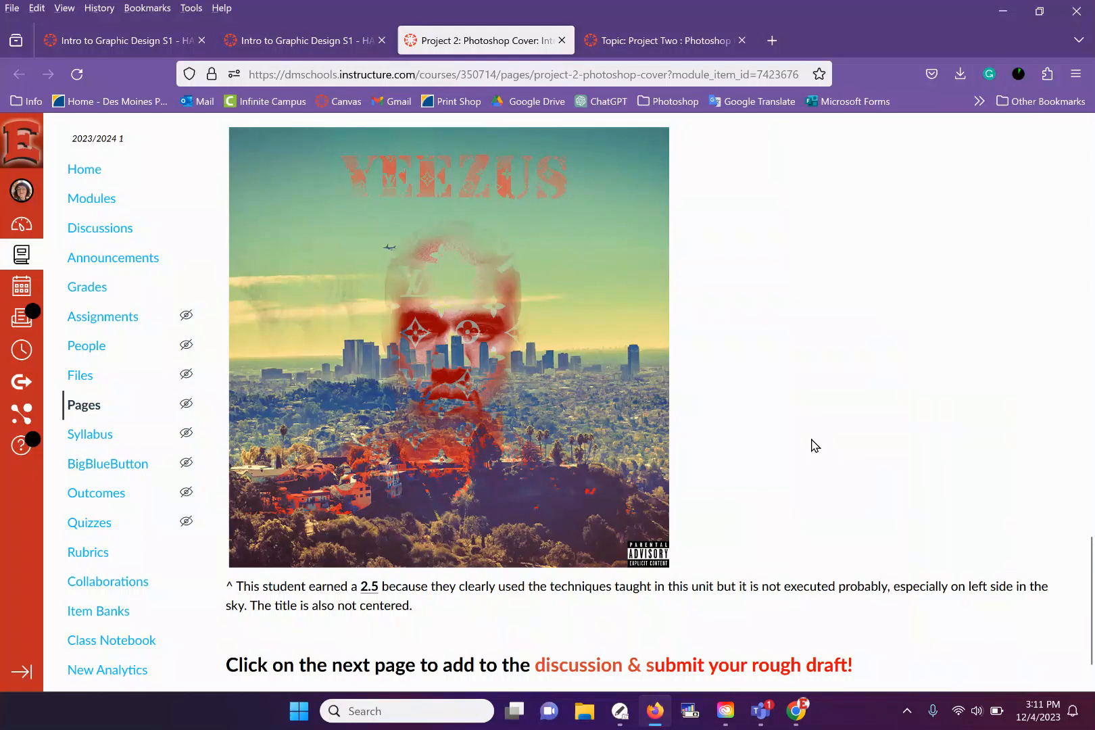
mouse_move(748, 611)
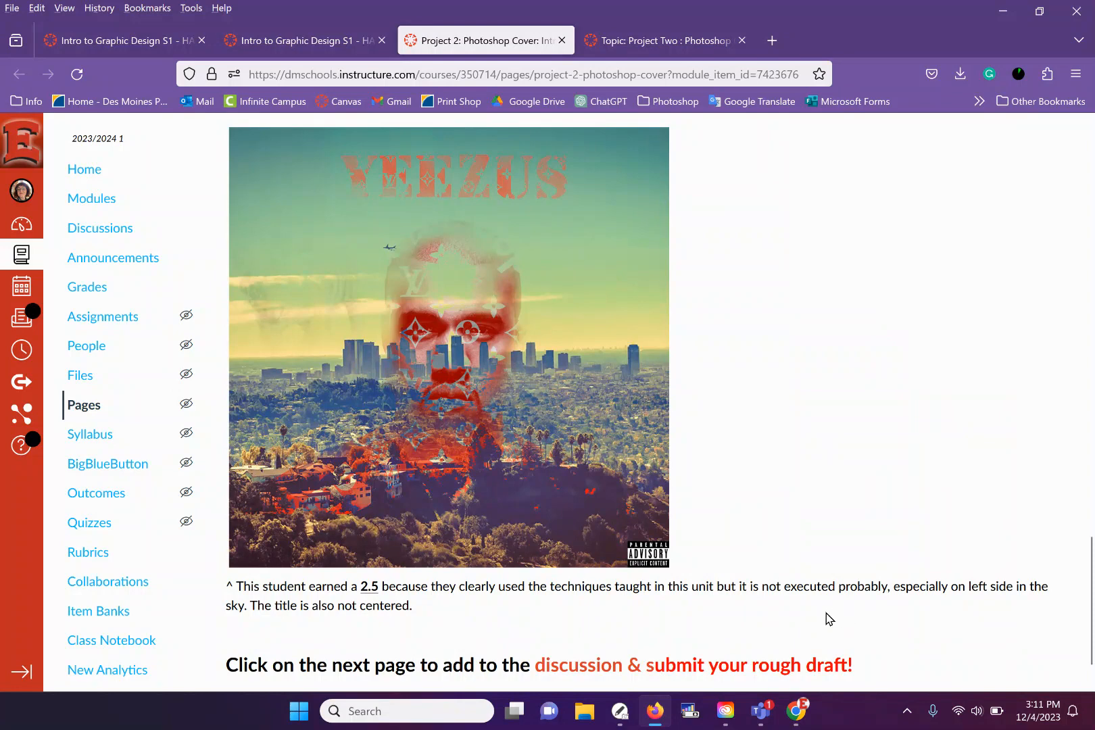
mouse_move(292, 349)
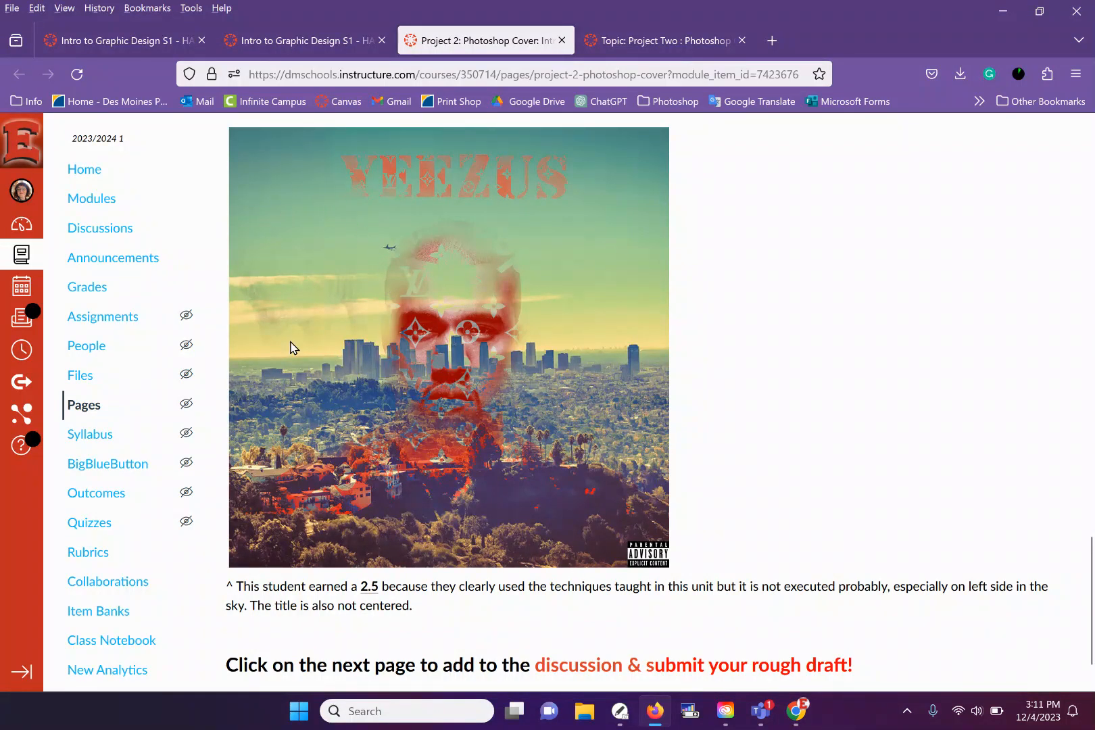
mouse_move(213, 359)
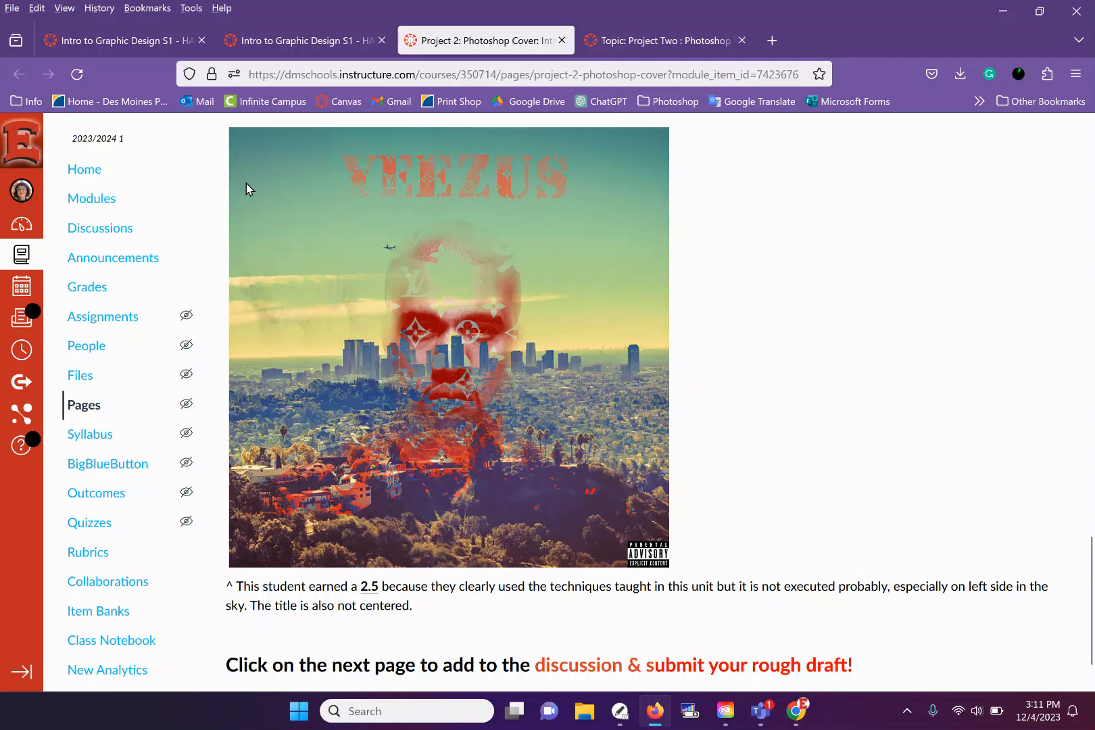
mouse_move(289, 369)
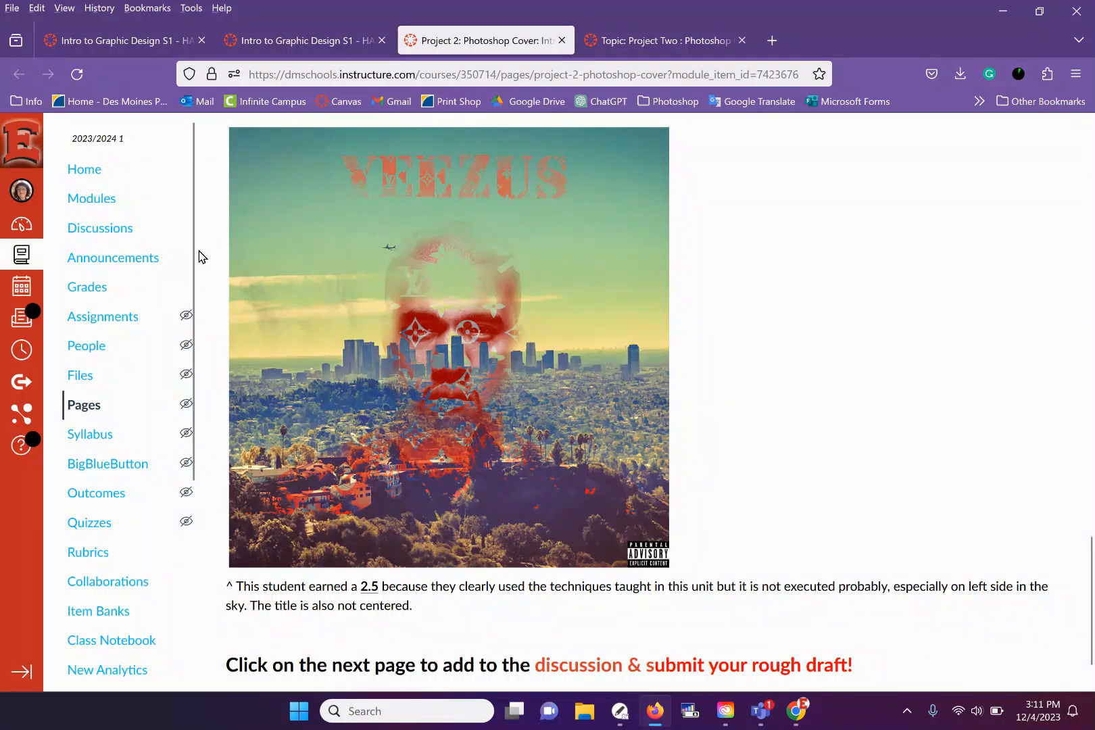
mouse_move(586, 415)
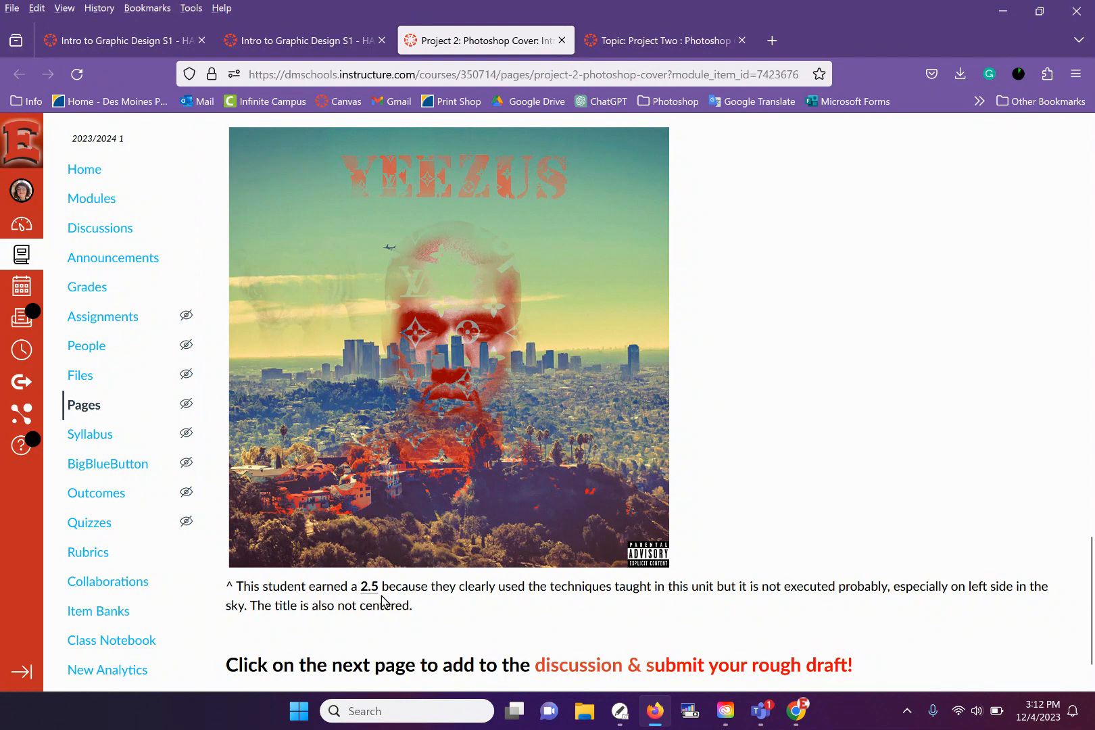
scroll("down", 3)
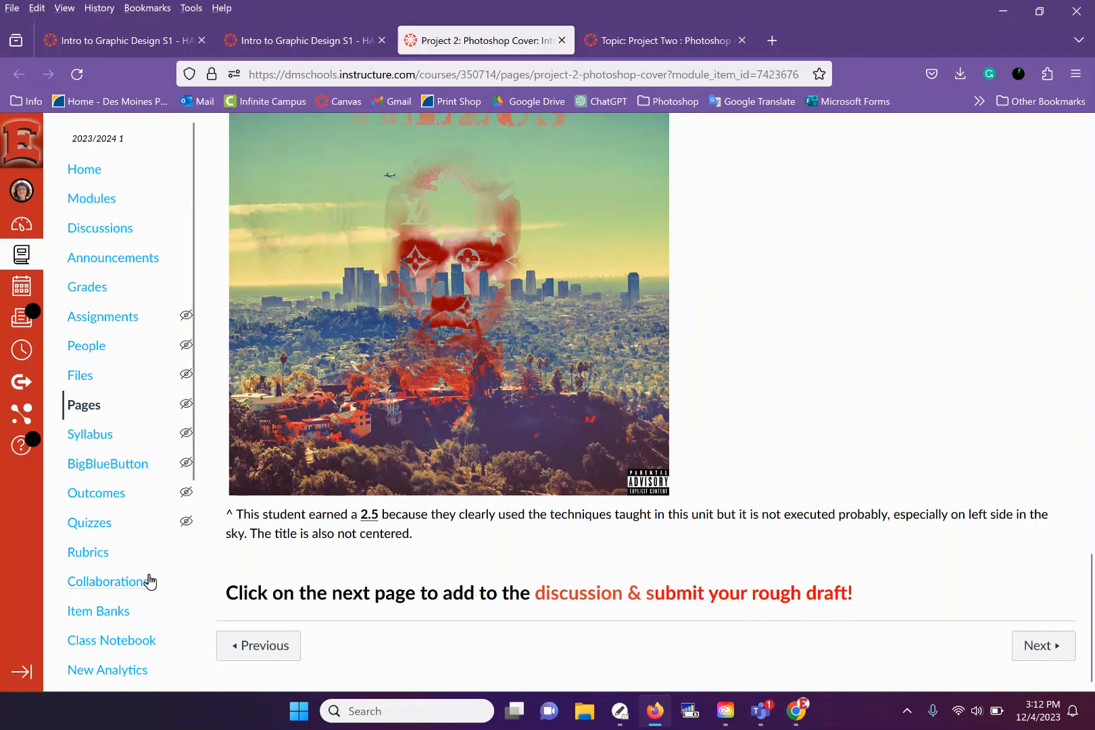
mouse_move(728, 619)
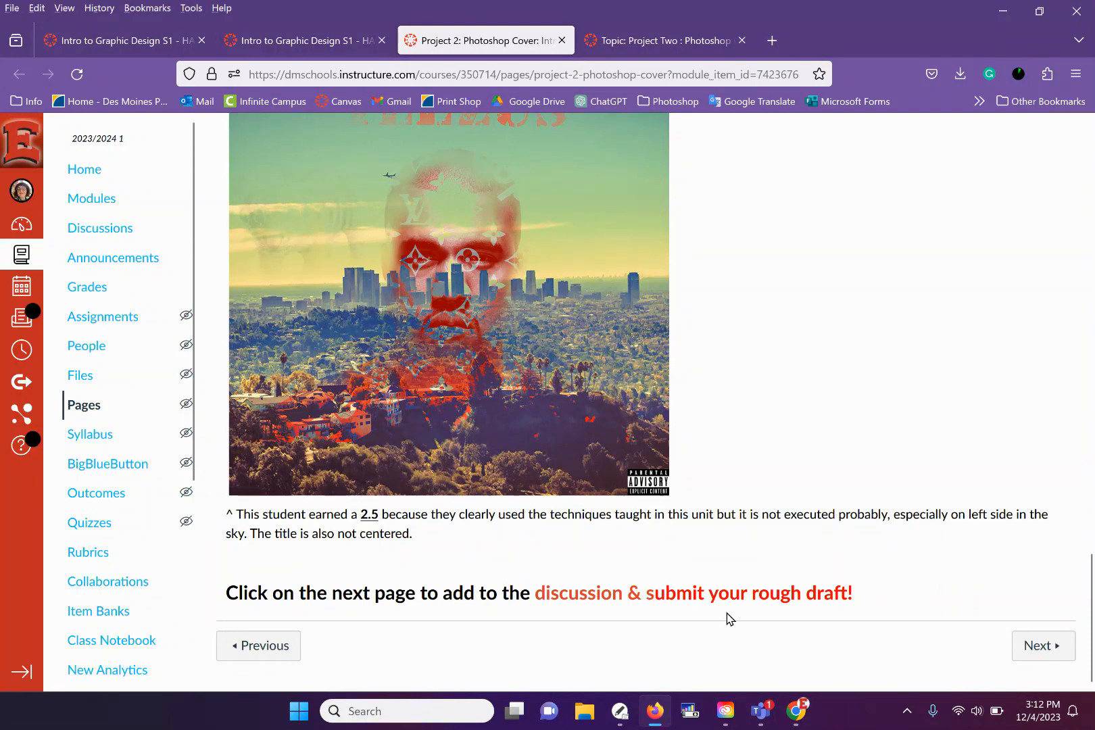